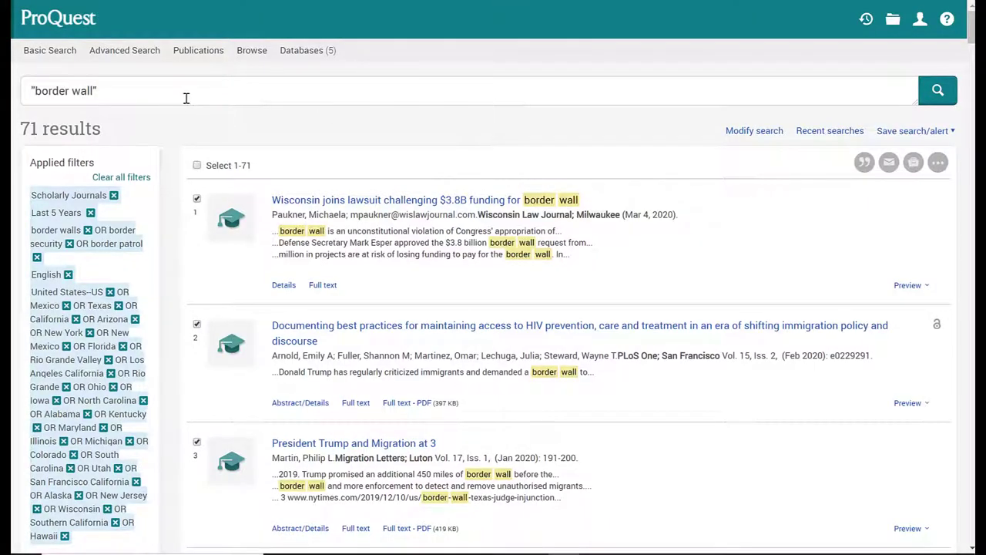
pyautogui.moveTo(45, 102)
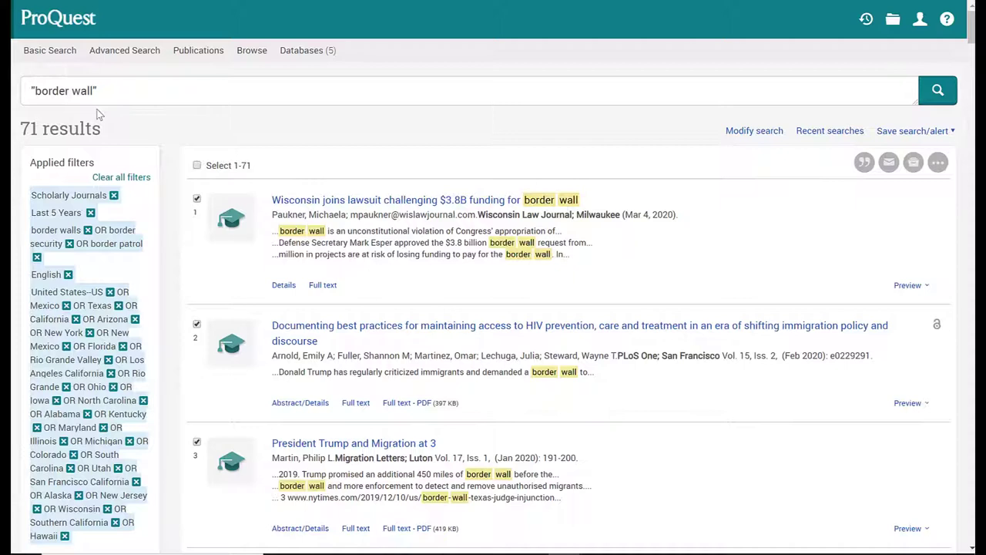
pyautogui.moveTo(66, 111)
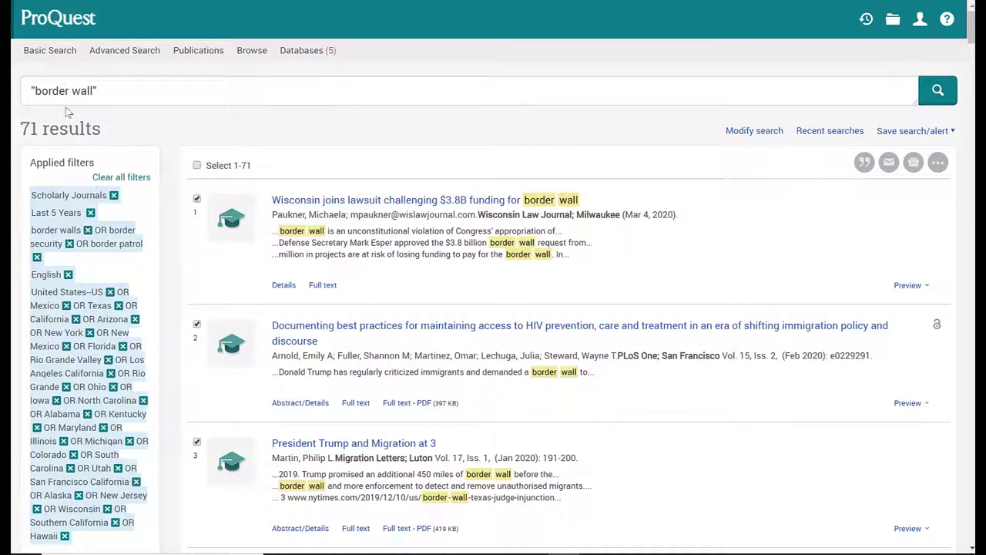
pyautogui.moveTo(105, 114)
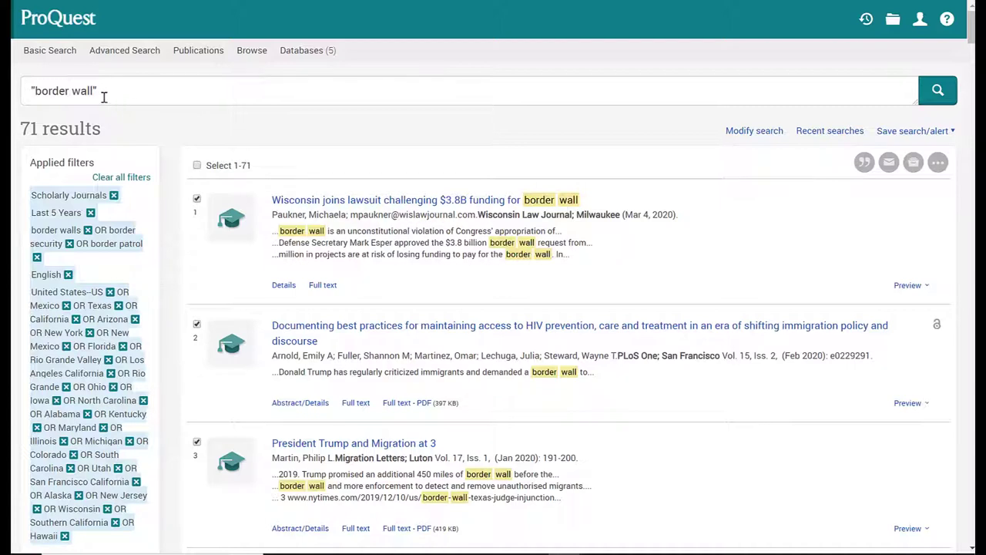
pyautogui.moveTo(90, 83)
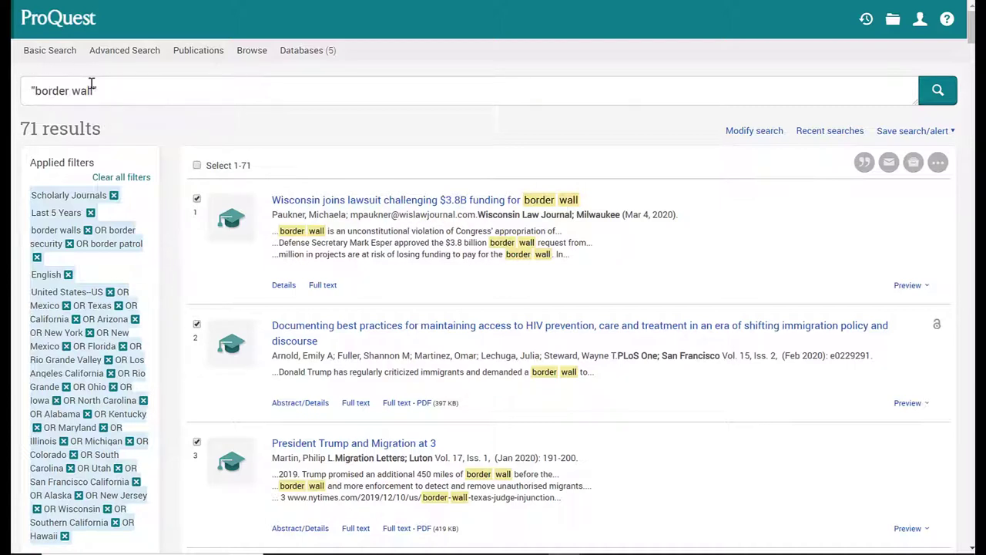
pyautogui.moveTo(77, 80)
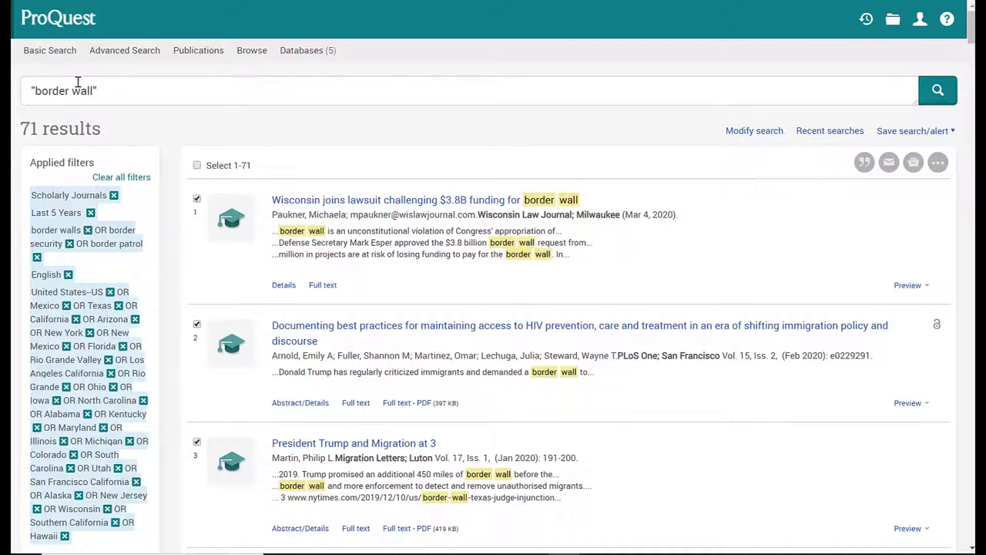
pyautogui.moveTo(69, 105)
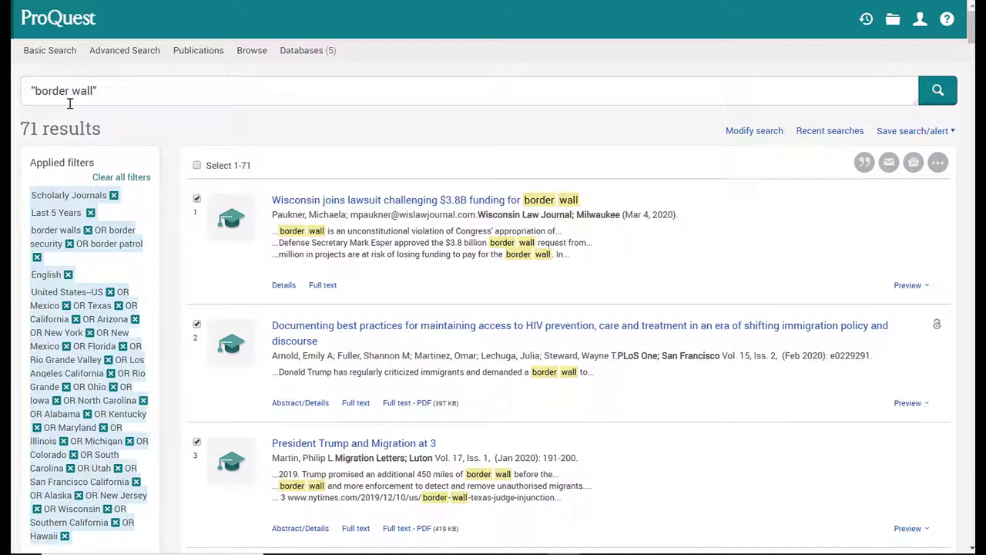
pyautogui.moveTo(101, 111)
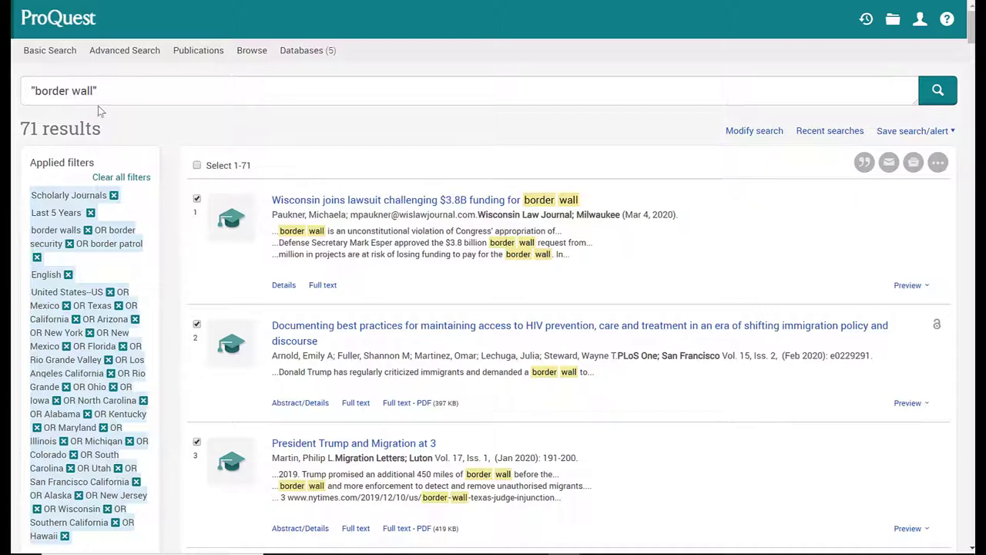
# Step: Run the exact-phrase query "trump's wall" and review its 2 results
pyautogui.click(152, 95)
pyautogui.write("trump's")
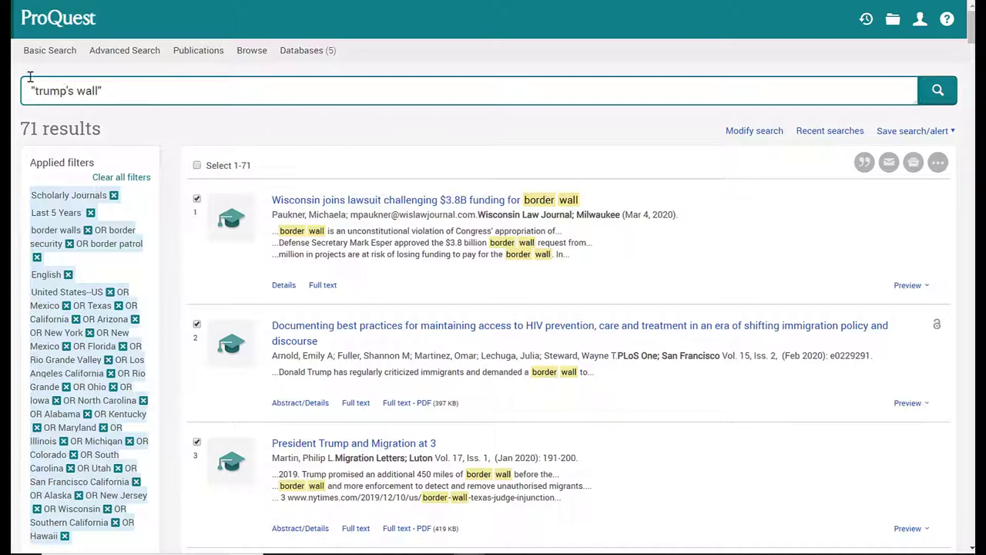
pyautogui.moveTo(755, 130)
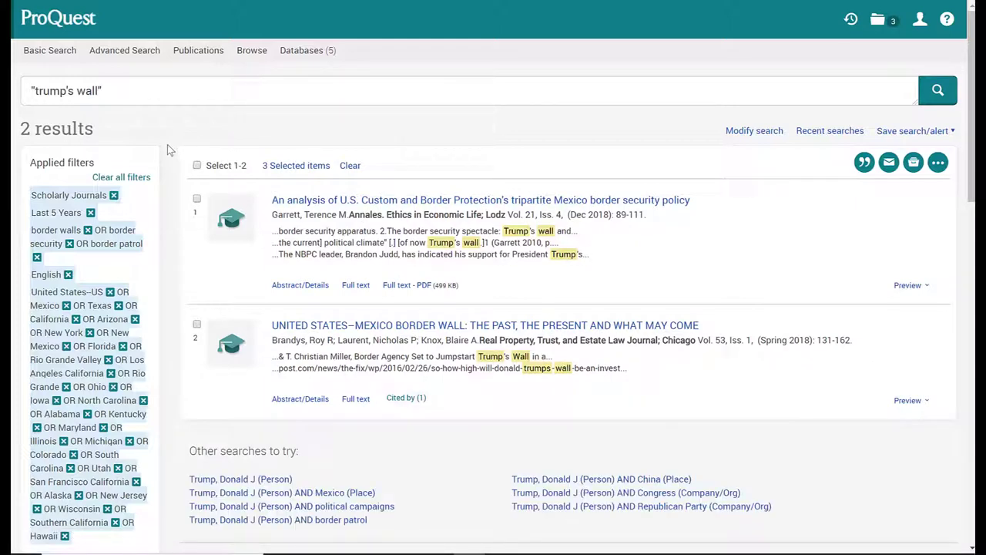
pyautogui.scroll(-3)
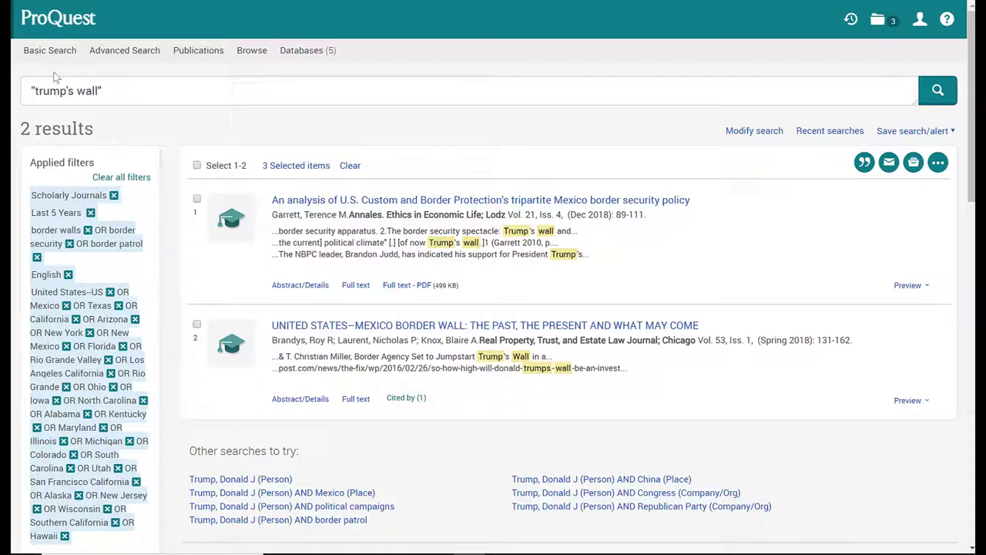
pyautogui.moveTo(76, 113)
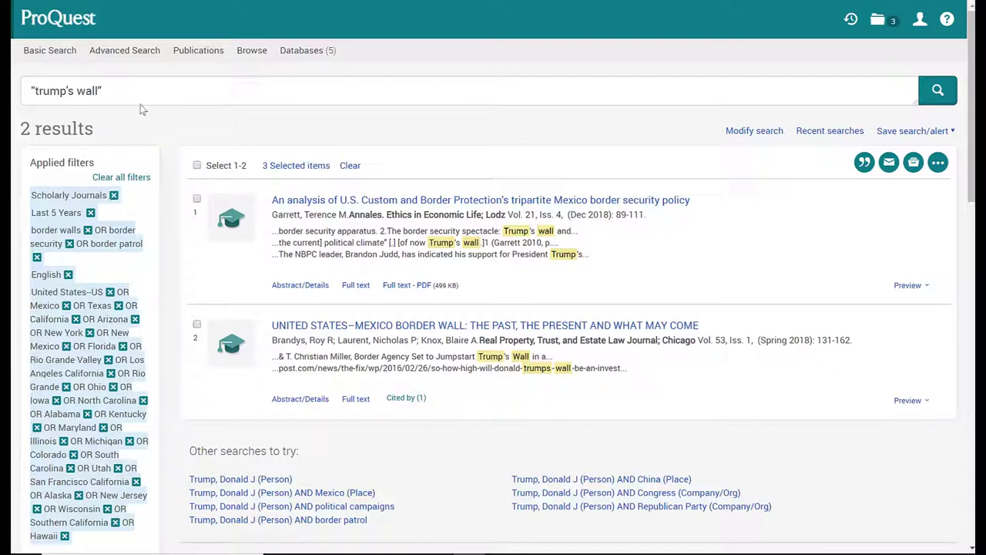
# Step: Replace the query with U.S. Mexico border wall (no quotes) and scan the 92 results
pyautogui.tripleClick(65, 90)
pyautogui.write('U.S. Mexico border wall')
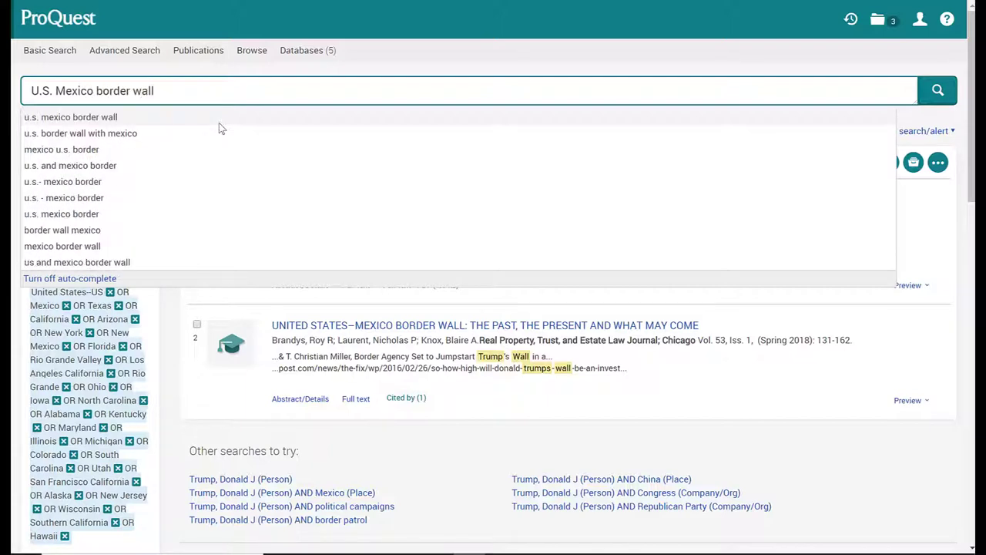
pyautogui.moveTo(356, 74)
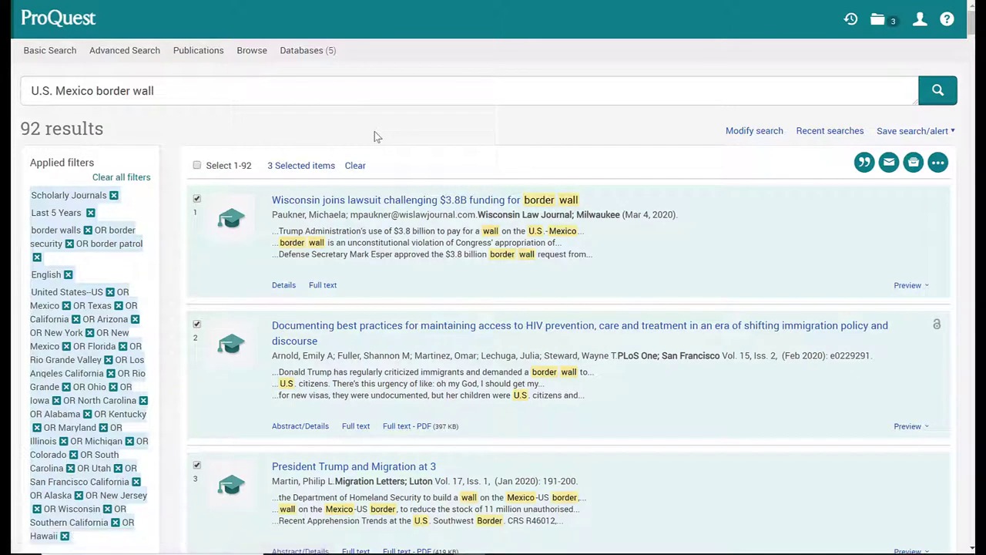
pyautogui.moveTo(191, 128)
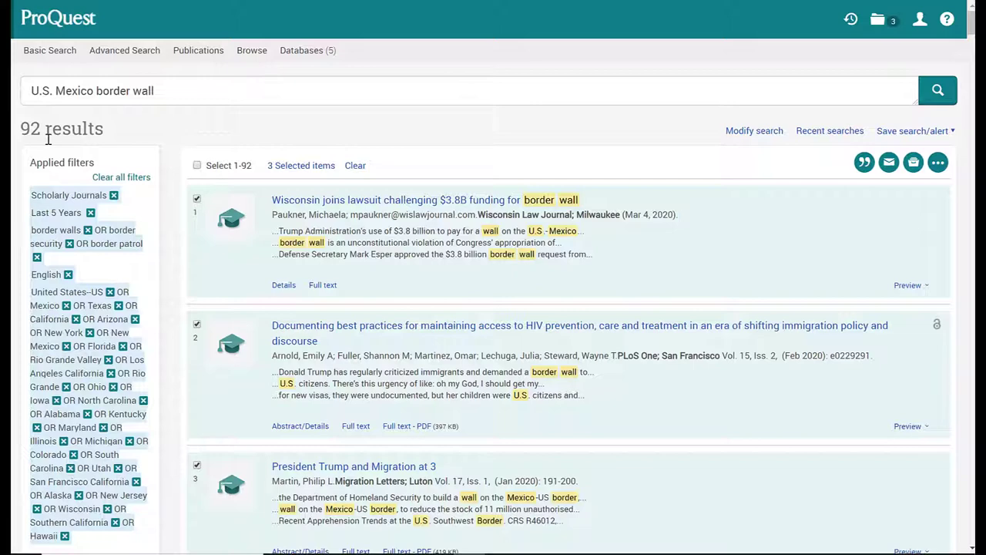
pyautogui.scroll(-3)
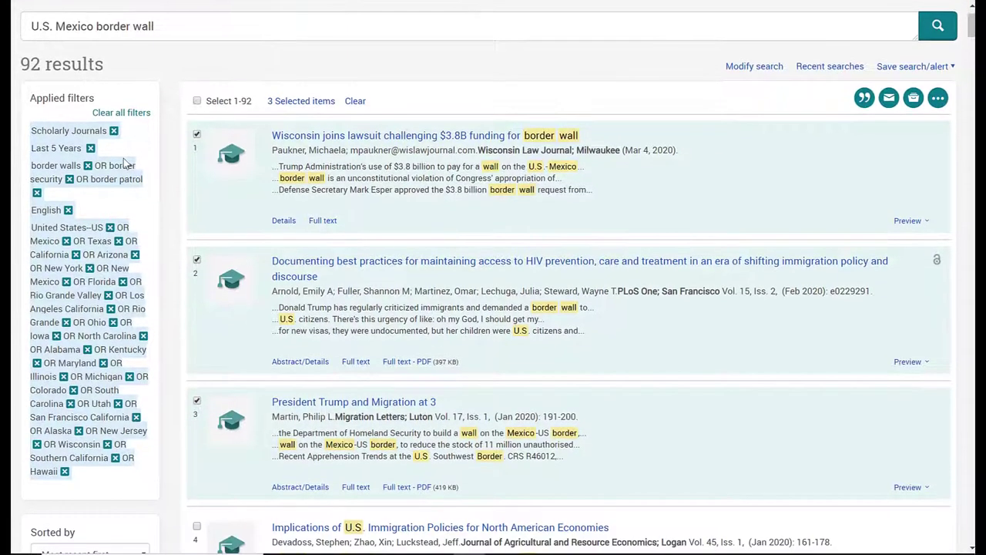
pyautogui.moveTo(161, 191)
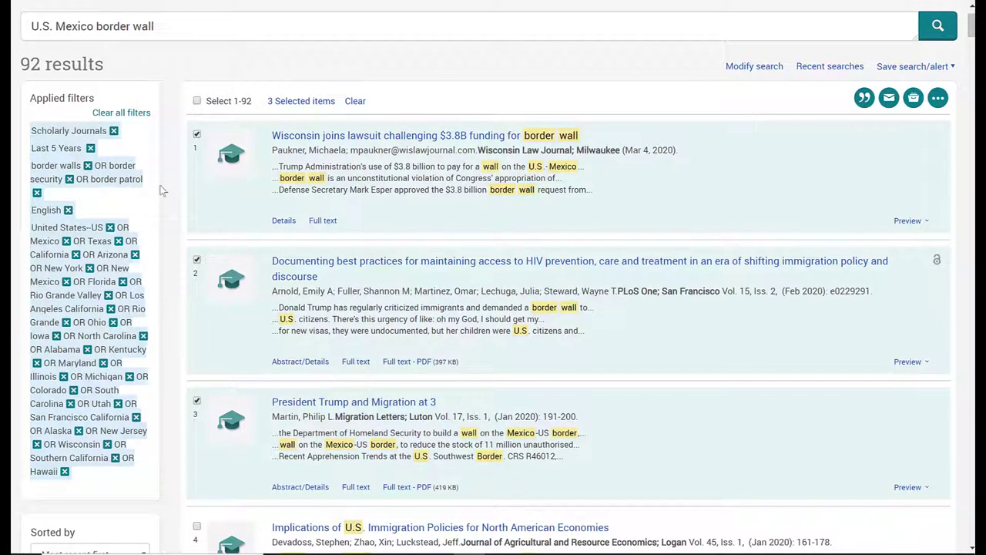
pyautogui.scroll(-3)
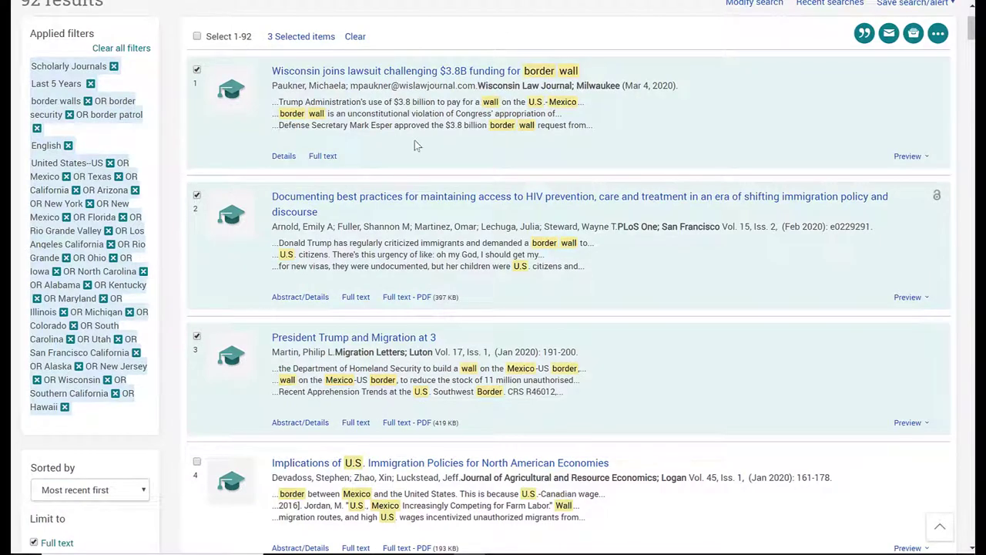
pyautogui.scroll(-3)
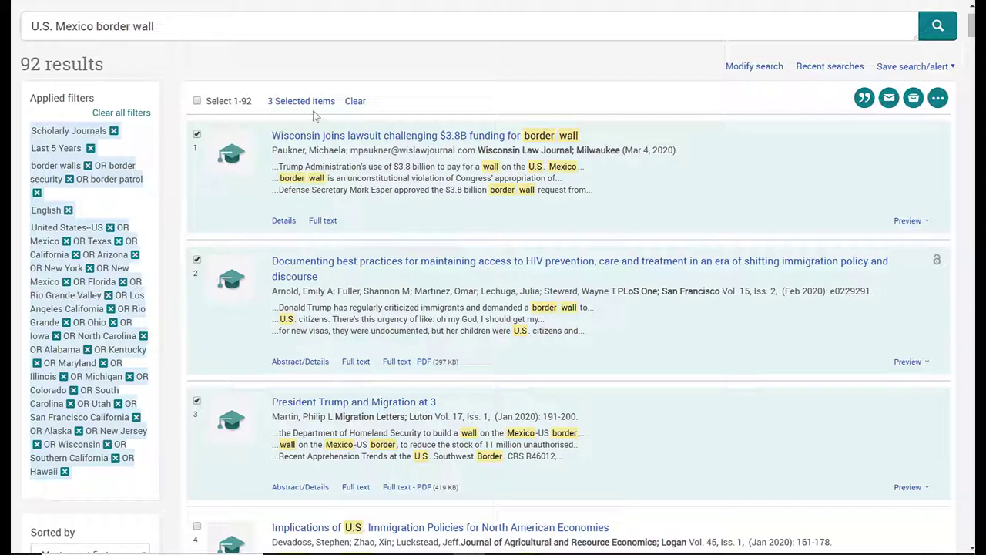
# Step: Clear the 3 selected items, confirming Yes, so no documents remain chosen
pyautogui.click(354, 102)
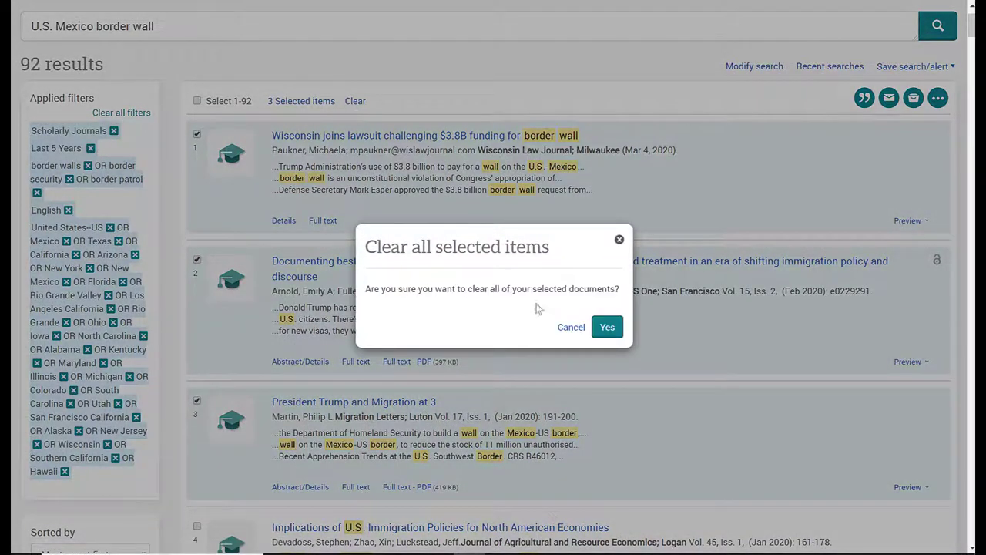
pyautogui.click(607, 327)
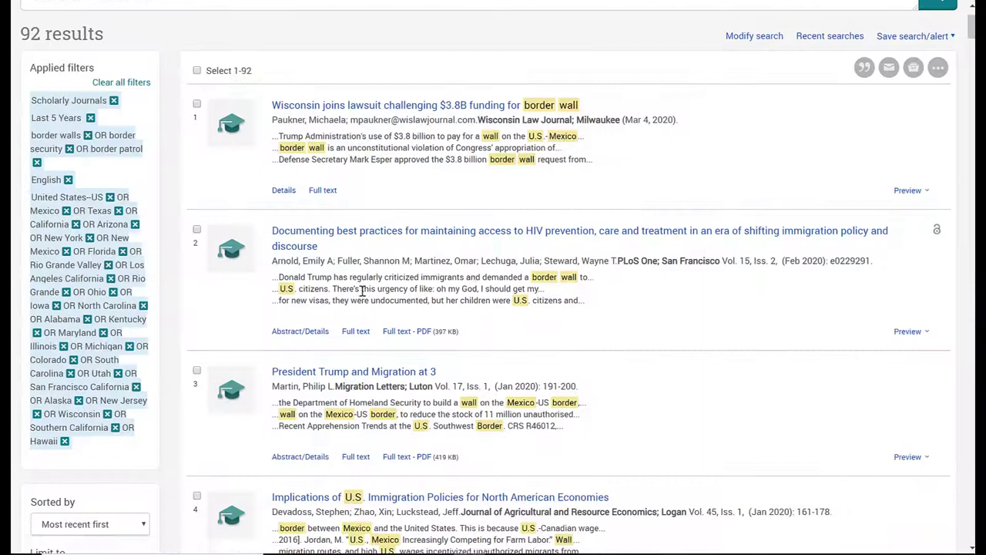
pyautogui.scroll(-3)
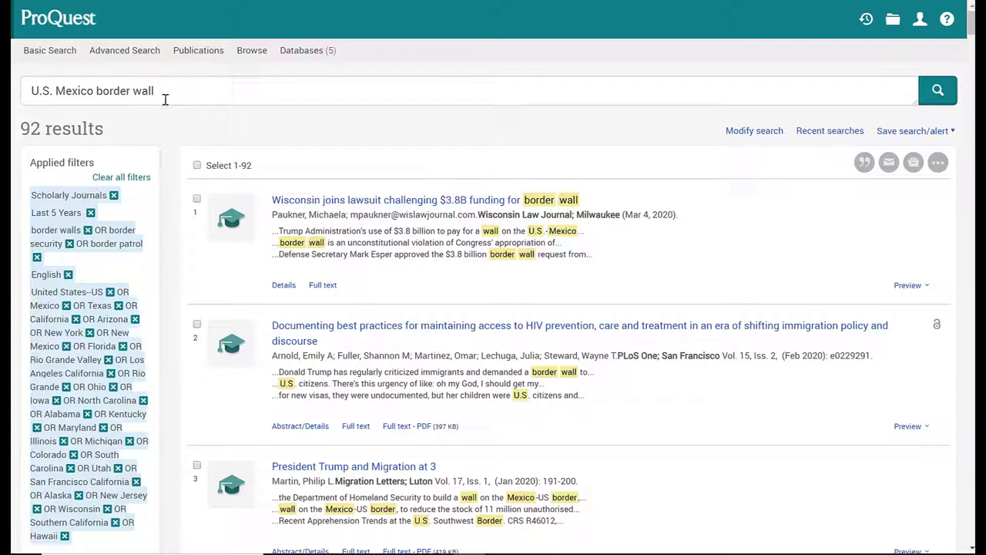
pyautogui.moveTo(124, 49)
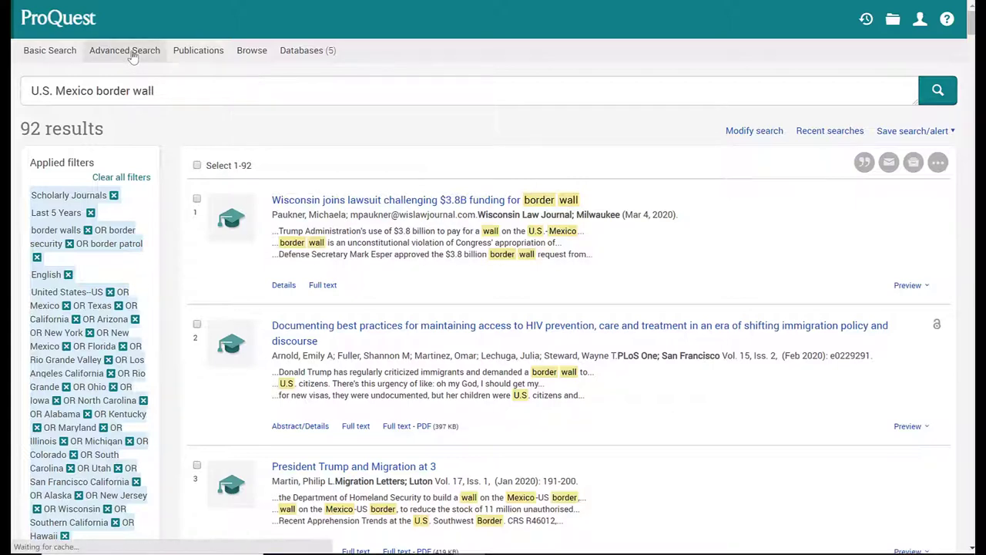
# Step: In Advanced Search, enter "border wall" in row one and United States in row two
pyautogui.click(124, 49)
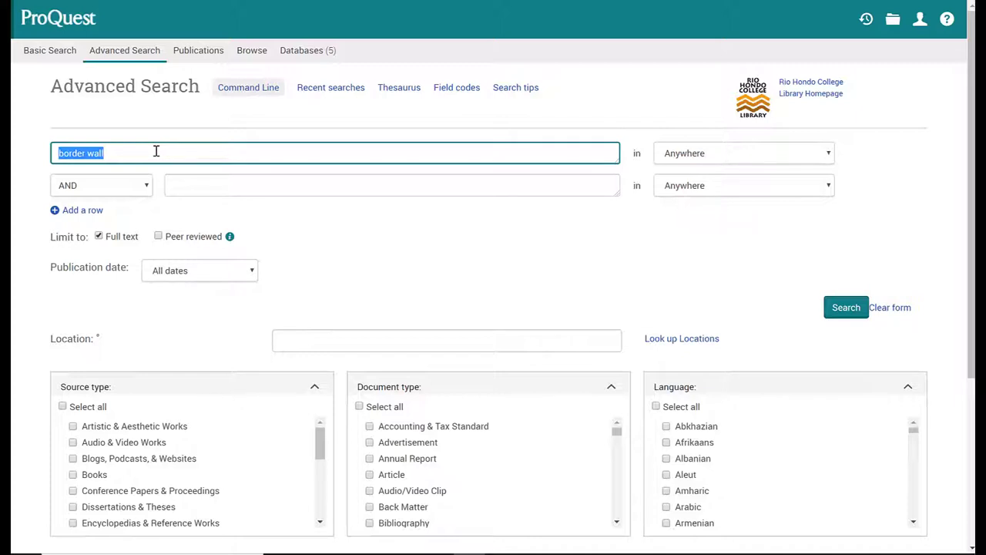
pyautogui.write('"border')
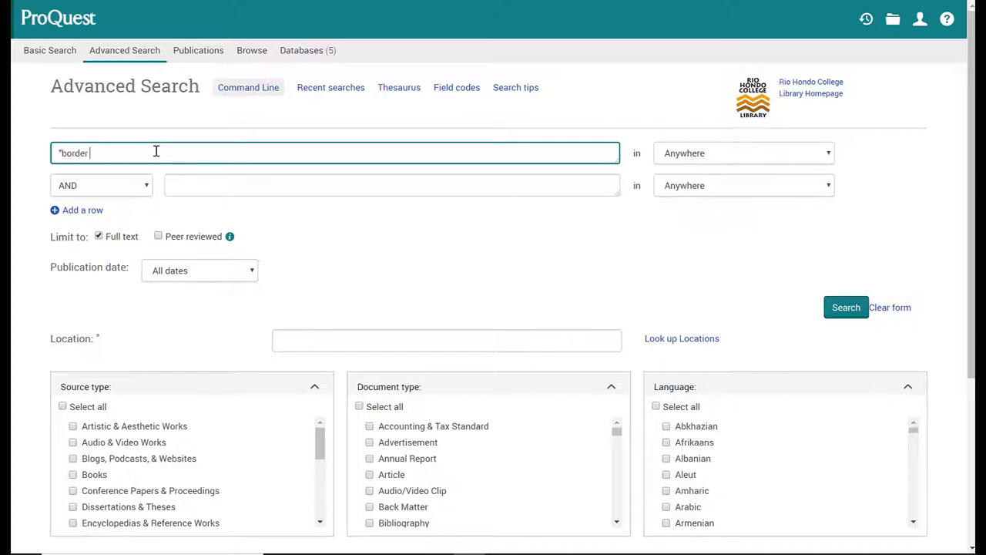
pyautogui.write('wall"')
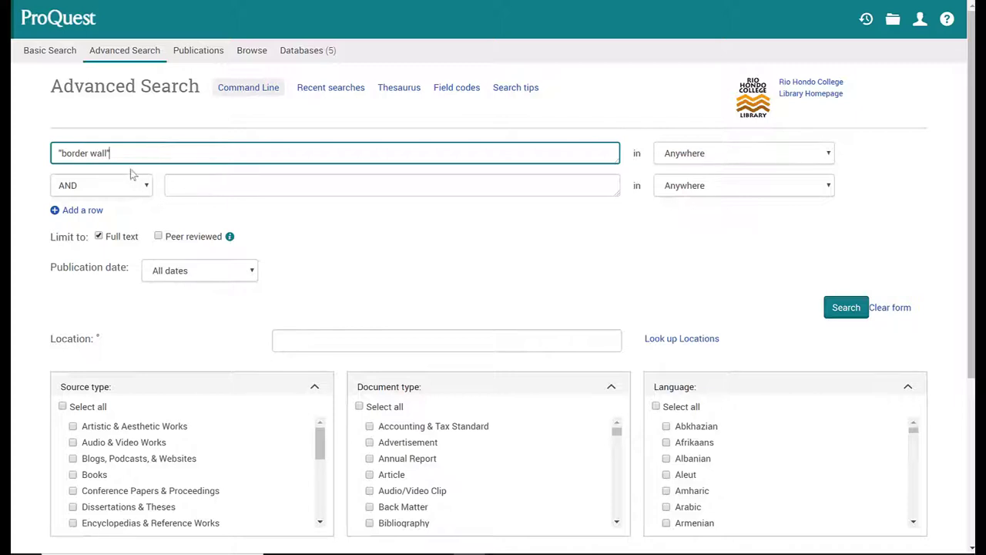
pyautogui.click(391, 185)
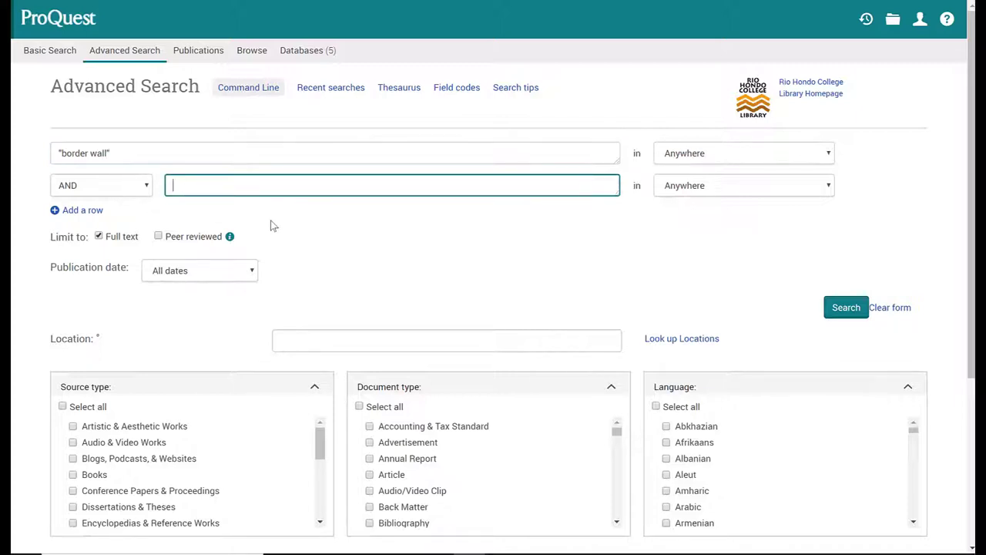
pyautogui.moveTo(277, 225)
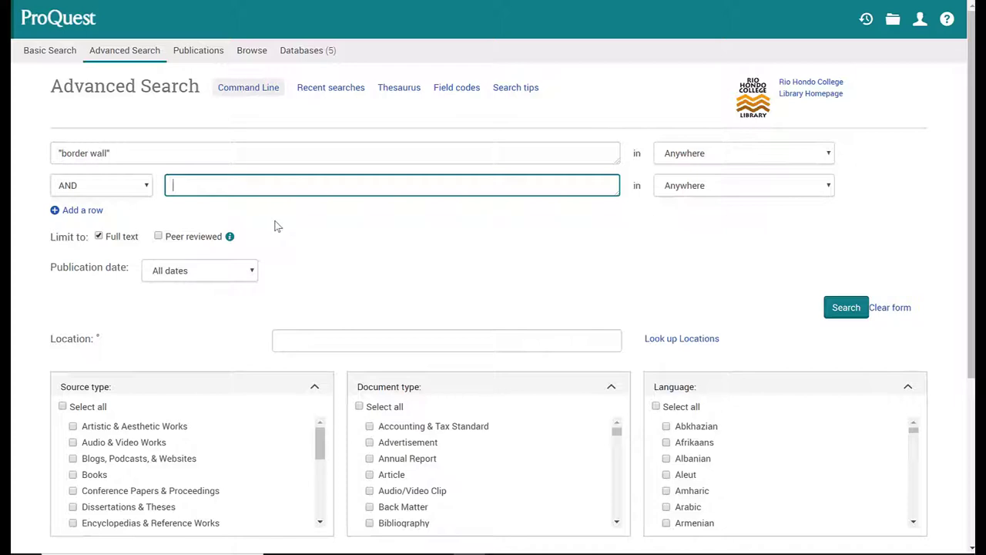
pyautogui.write('United States')
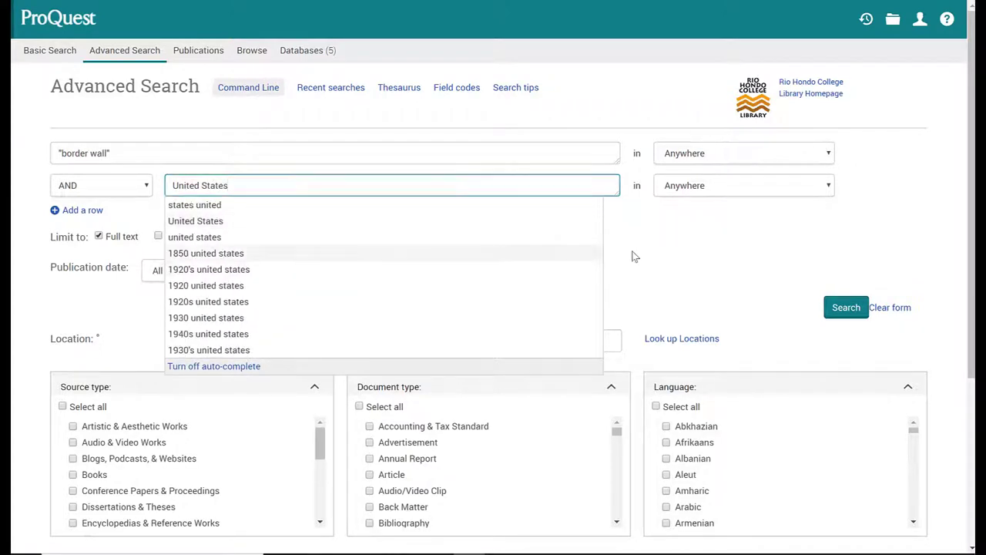
pyautogui.click(55, 209)
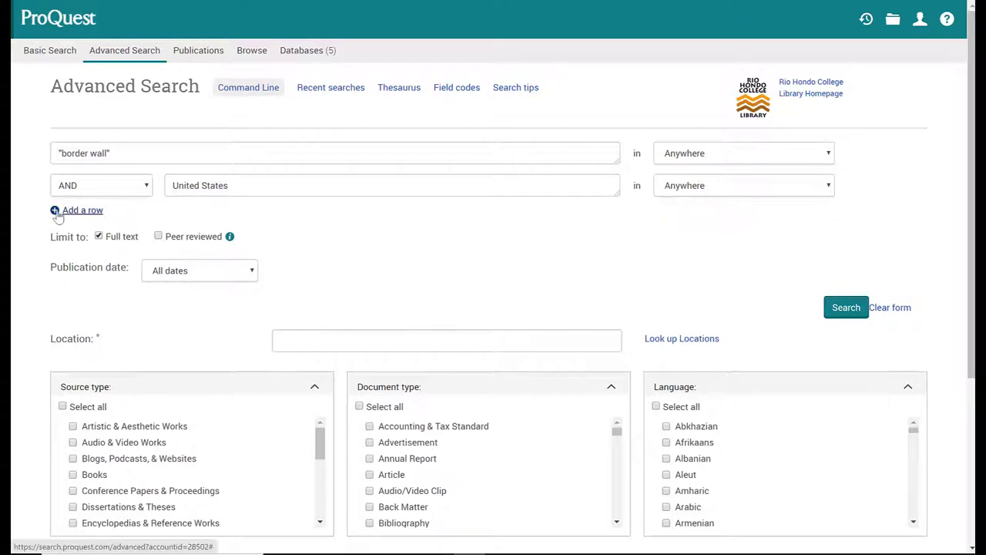
# Step: Add a third row with Mexico and submit the three-term search
pyautogui.click(55, 210)
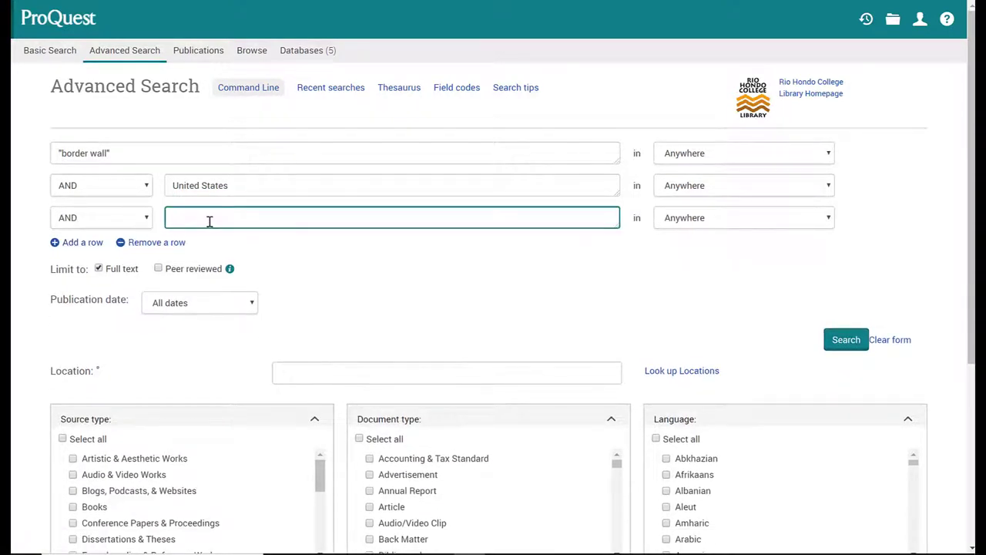
pyautogui.write('Mexico')
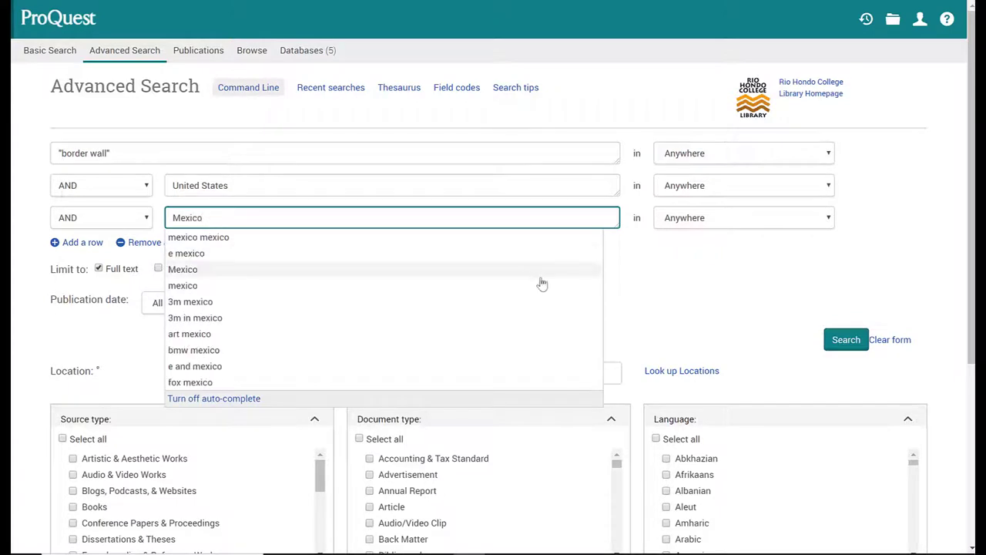
pyautogui.click(845, 339)
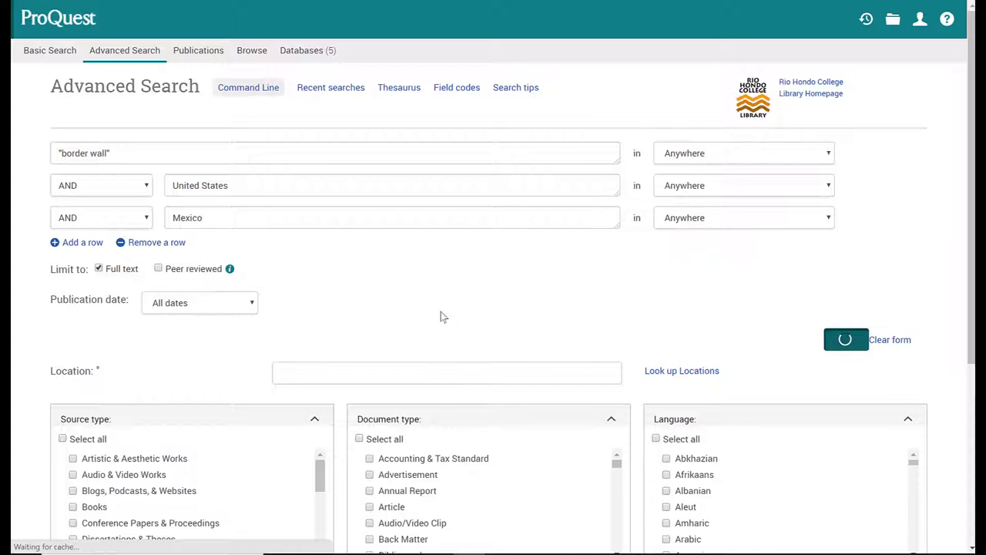
# Step: Let the combined query load and scan the top of its 49,496 results
pyautogui.click(844, 339)
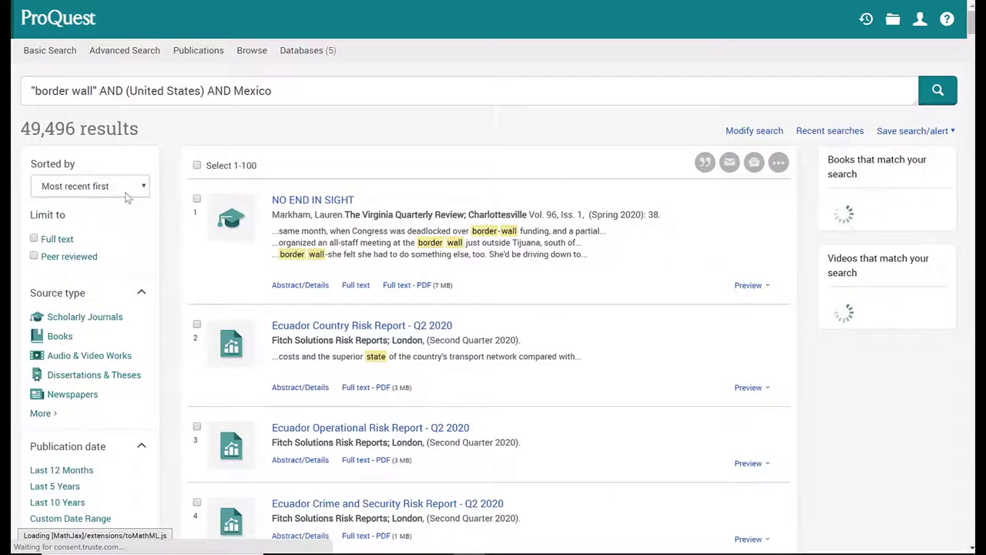
pyautogui.click(34, 237)
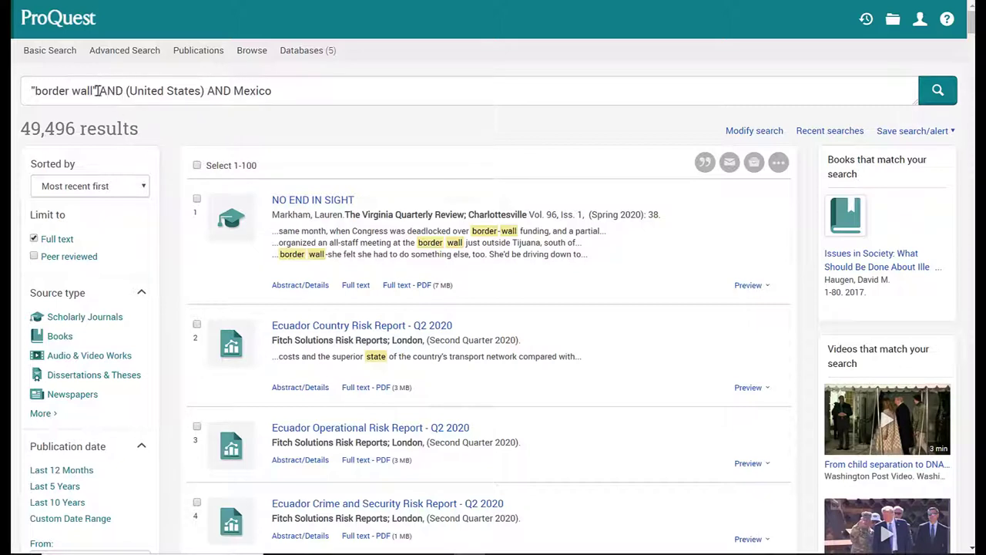
pyautogui.moveTo(225, 98)
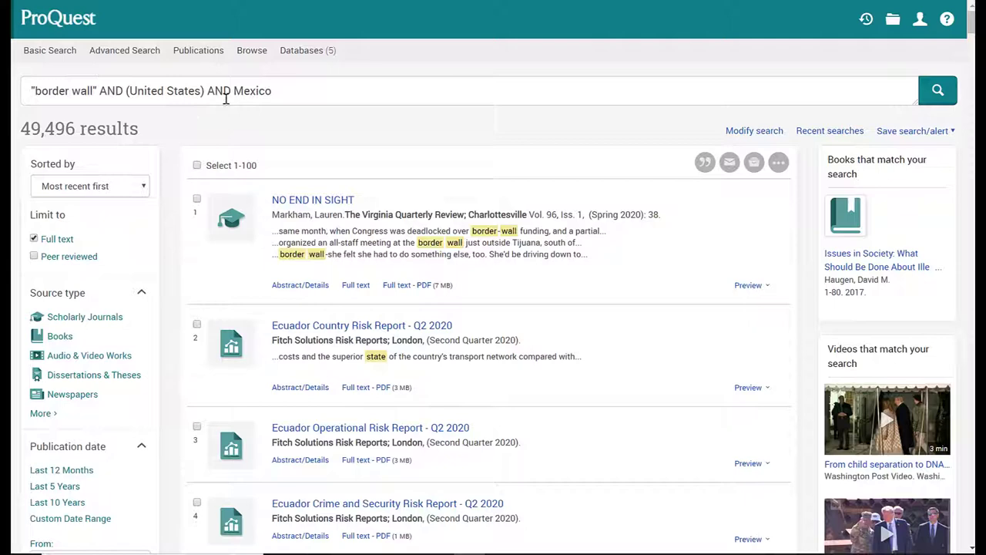
pyautogui.moveTo(105, 111)
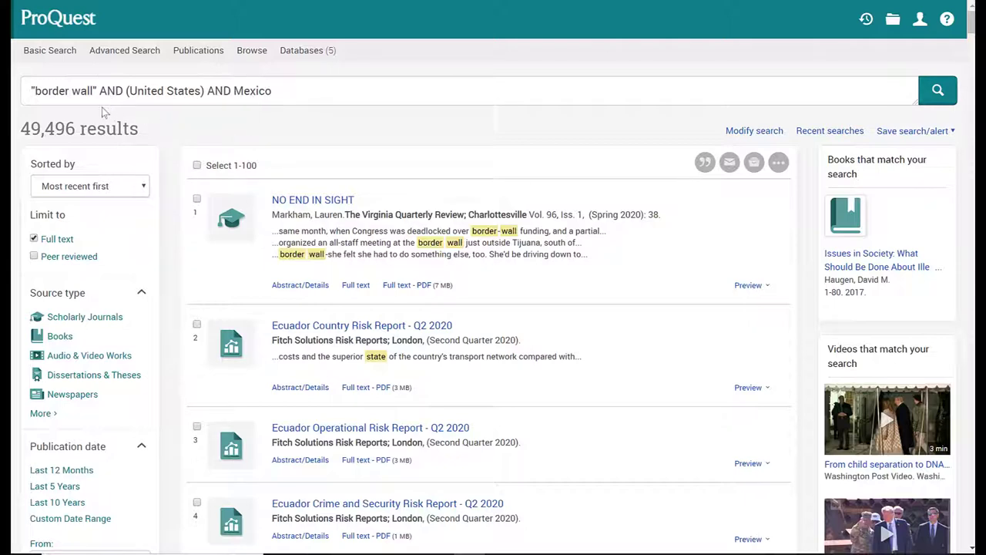
pyautogui.moveTo(173, 169)
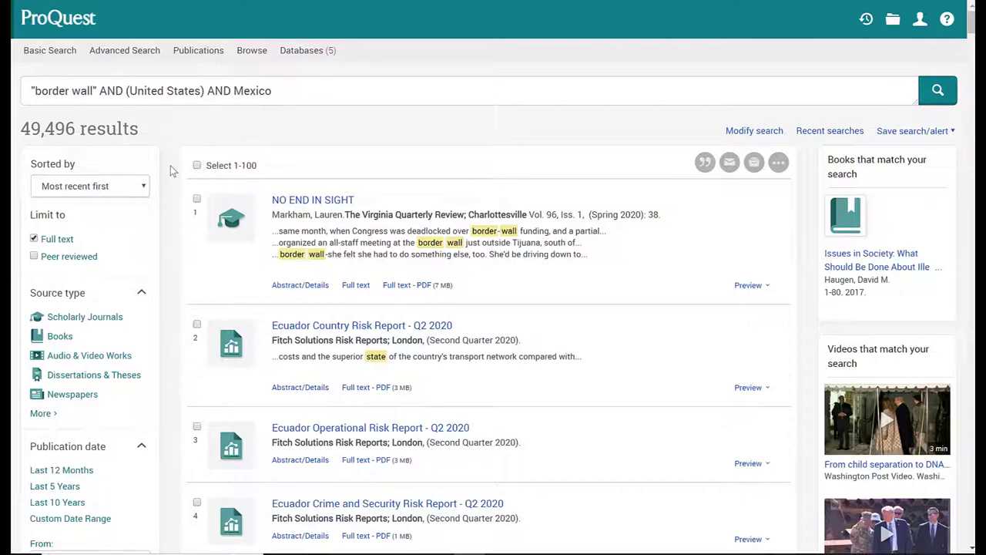
pyautogui.scroll(-3)
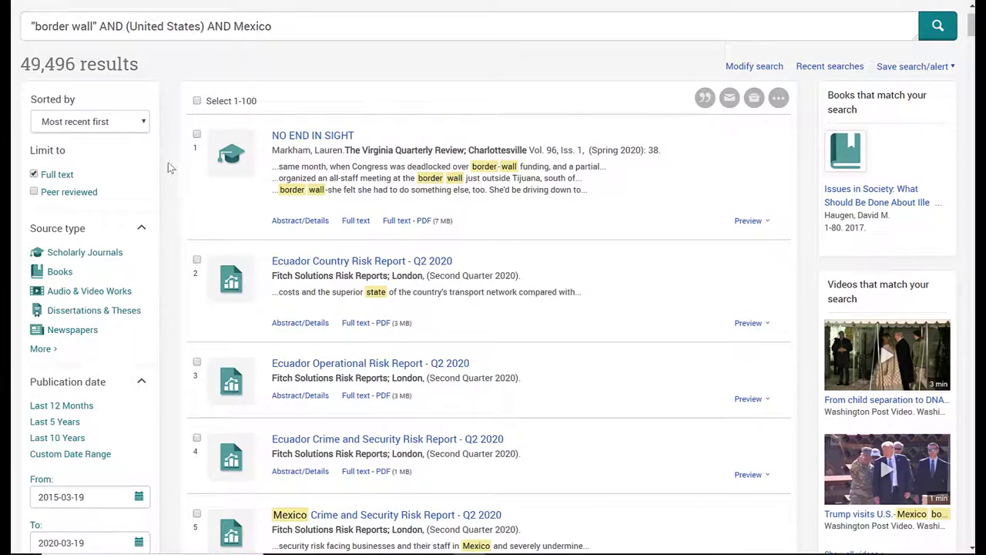
pyautogui.scroll(-3)
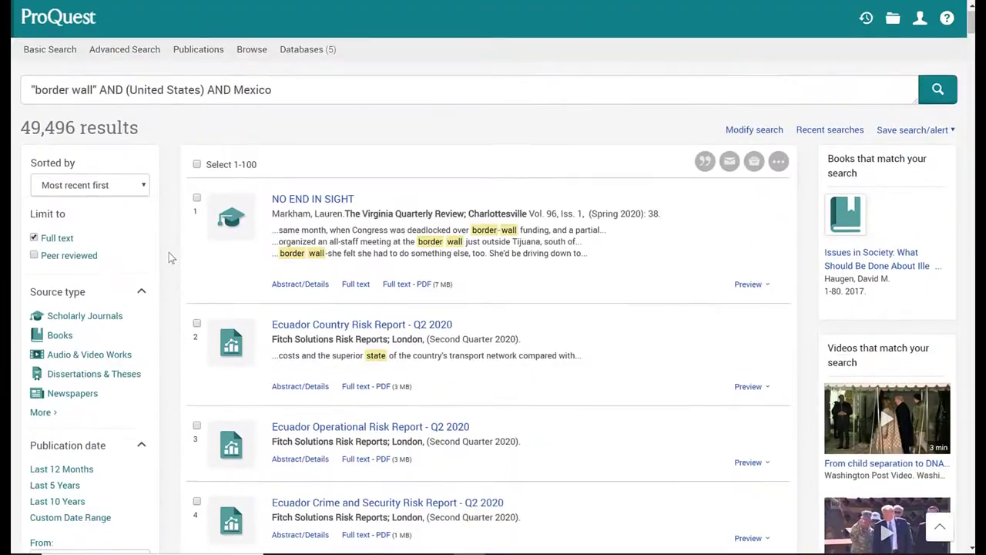
pyautogui.moveTo(40, 155)
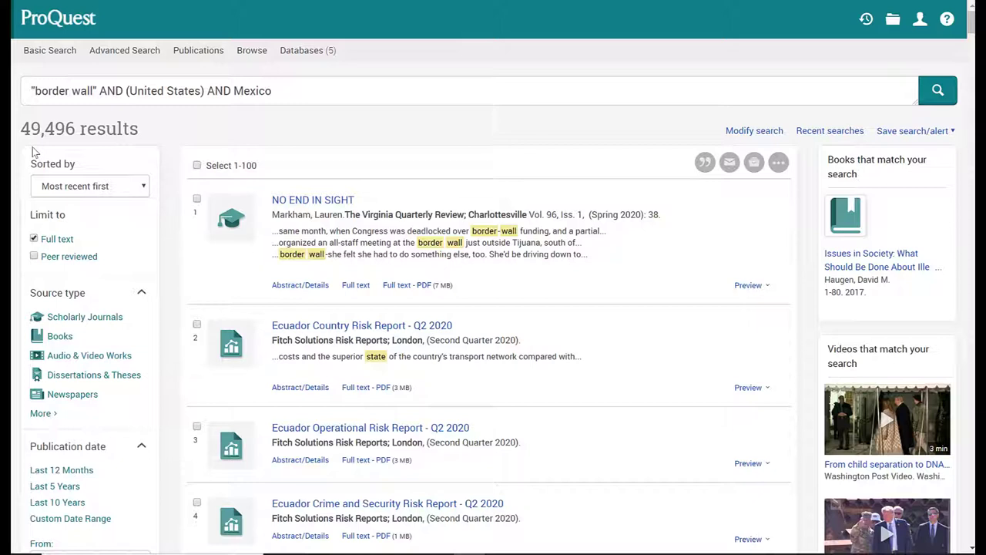
pyautogui.moveTo(68, 117)
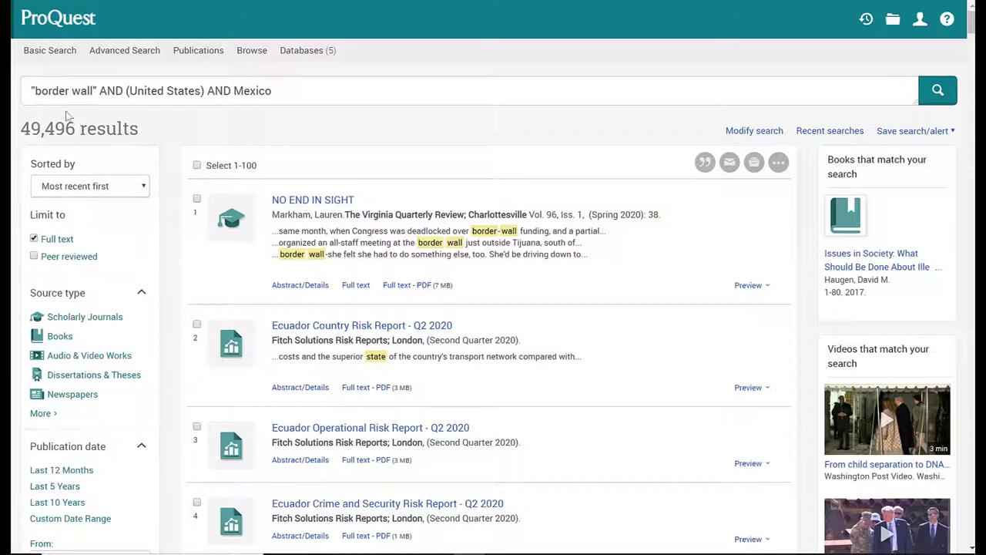
pyautogui.moveTo(154, 157)
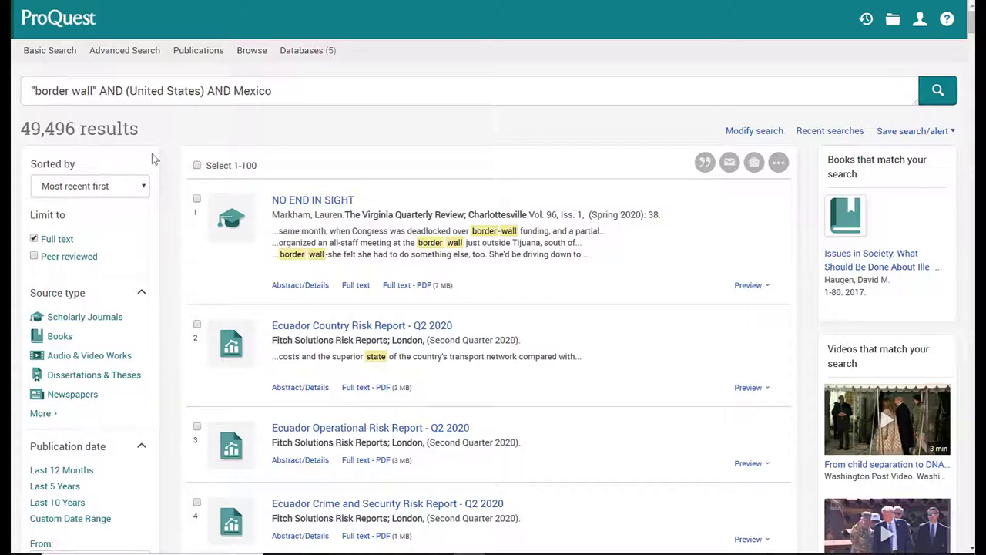
pyautogui.moveTo(180, 146)
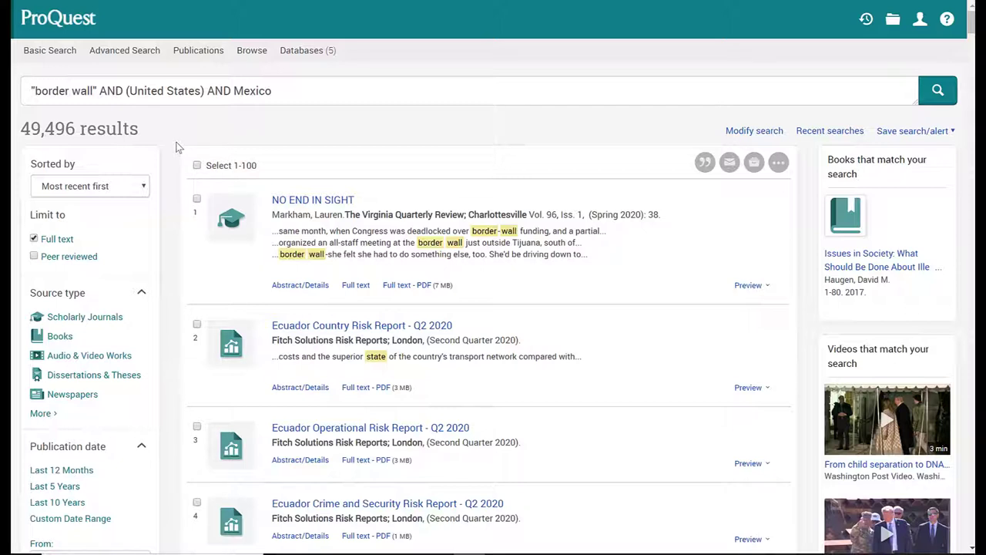
pyautogui.moveTo(136, 151)
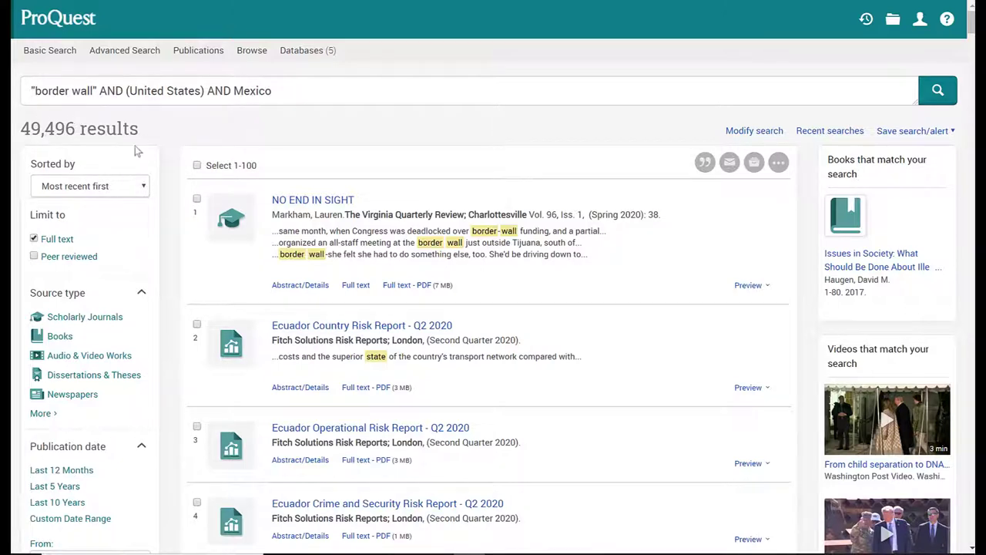
pyautogui.moveTo(176, 138)
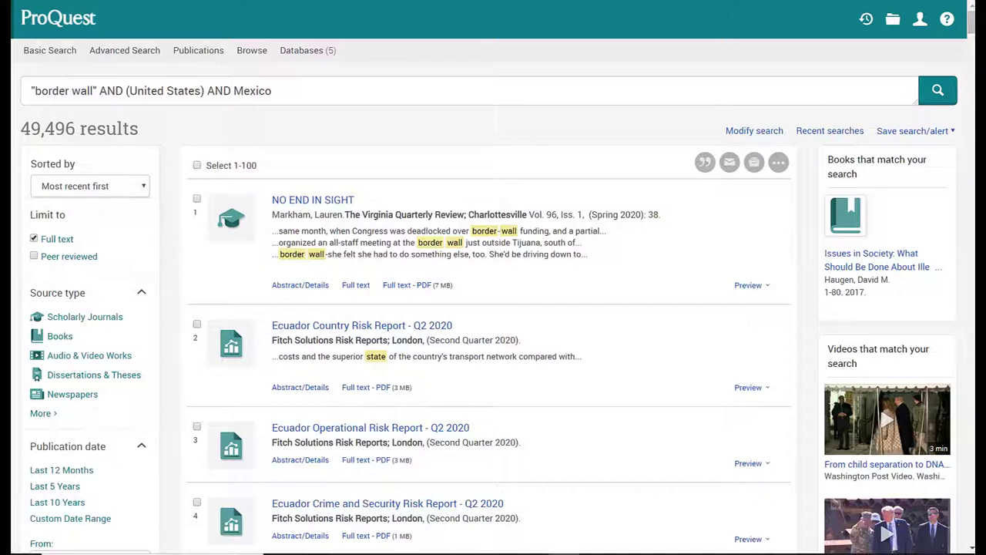
pyautogui.moveTo(486, 137)
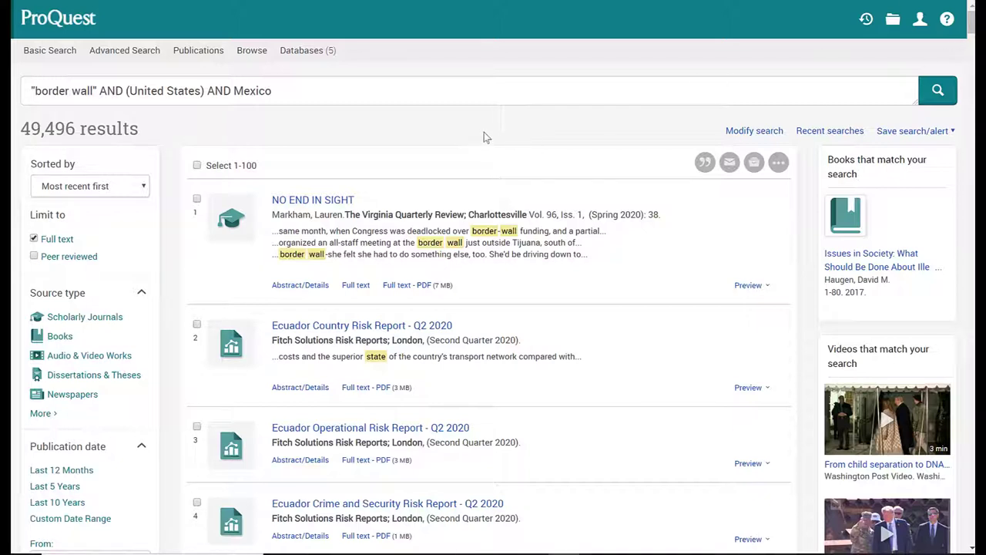